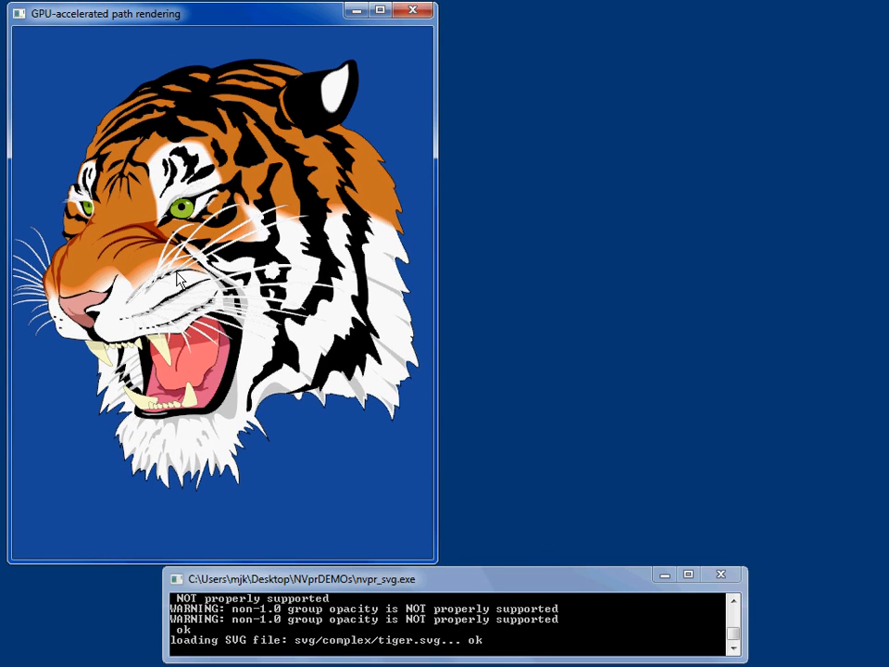
mouse_move(197, 304)
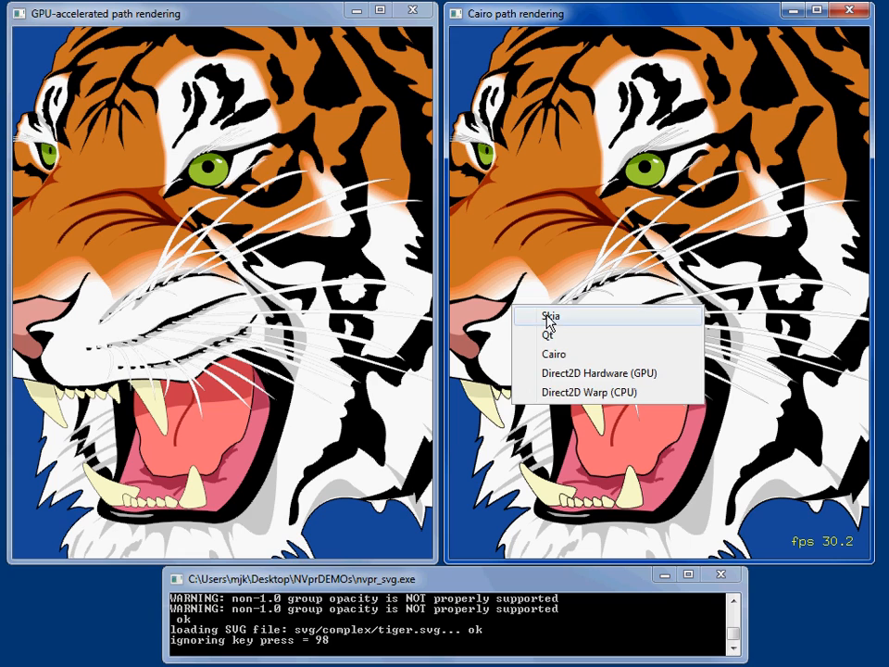
Step: Compare the GPU tiger against Qt, then Direct2D Hardware (GPU), zoomed out to the whole tiger
left_click(550, 319)
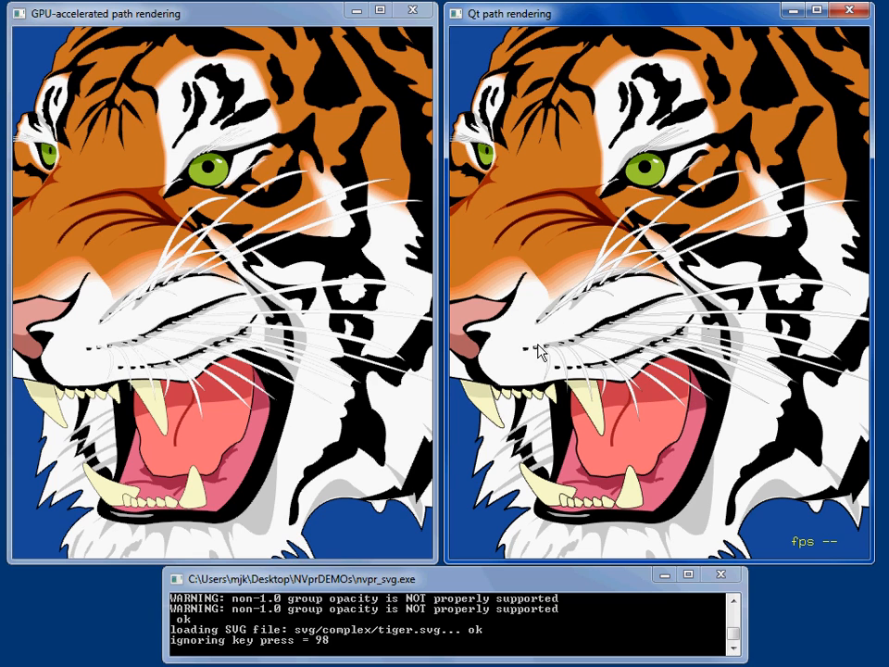
right_click(541, 350)
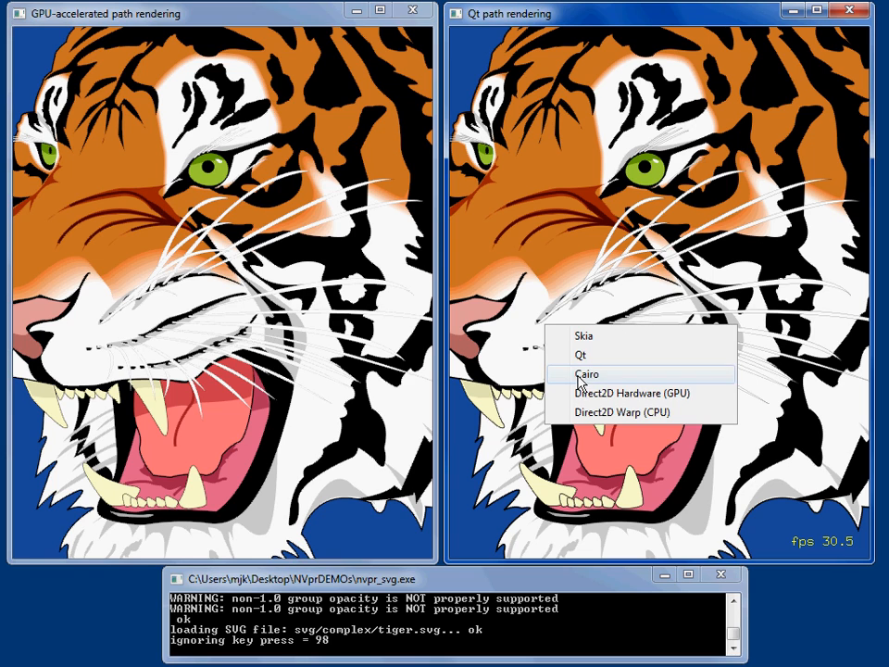
left_click(637, 392)
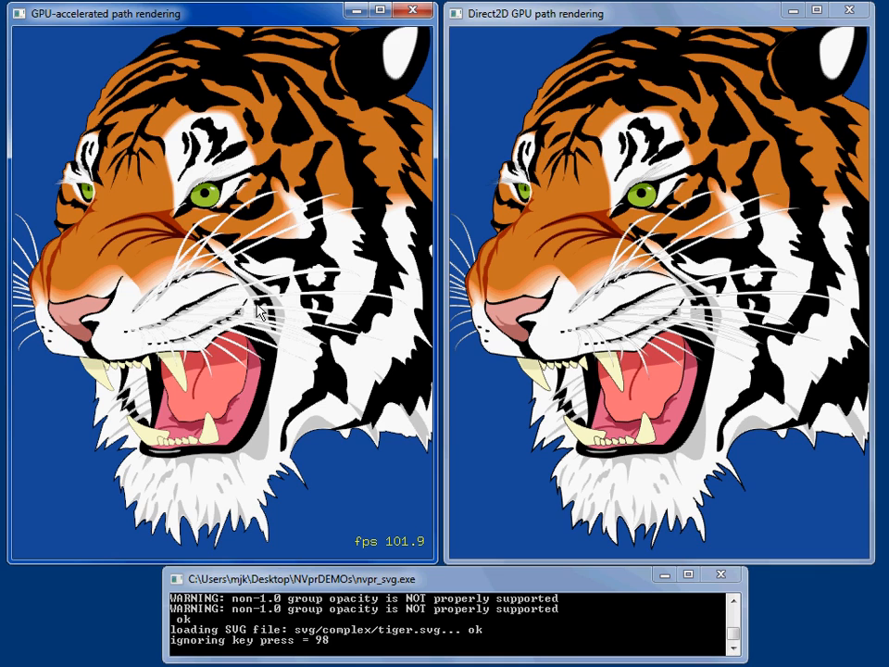
left_click(848, 11)
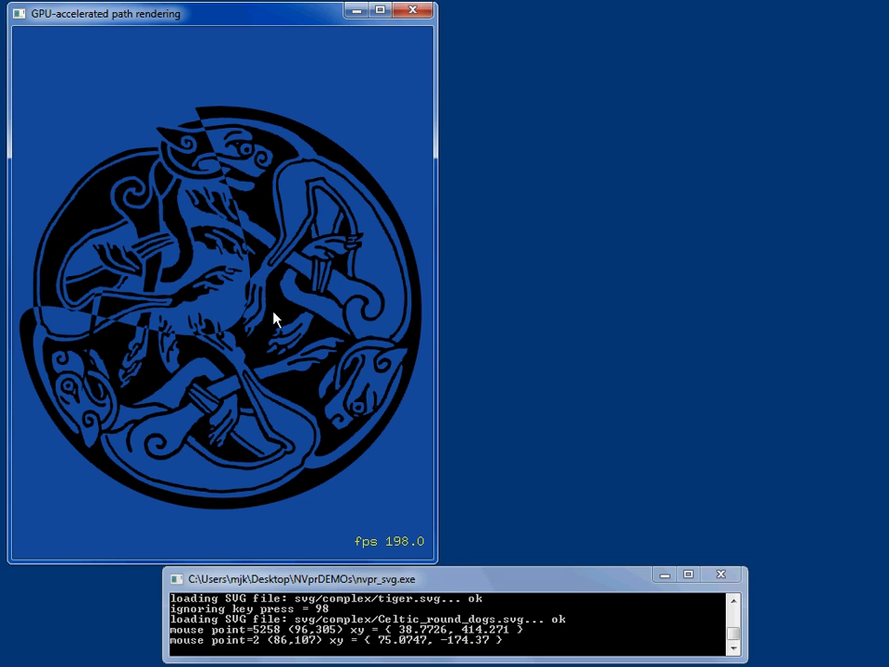
mouse_move(268, 356)
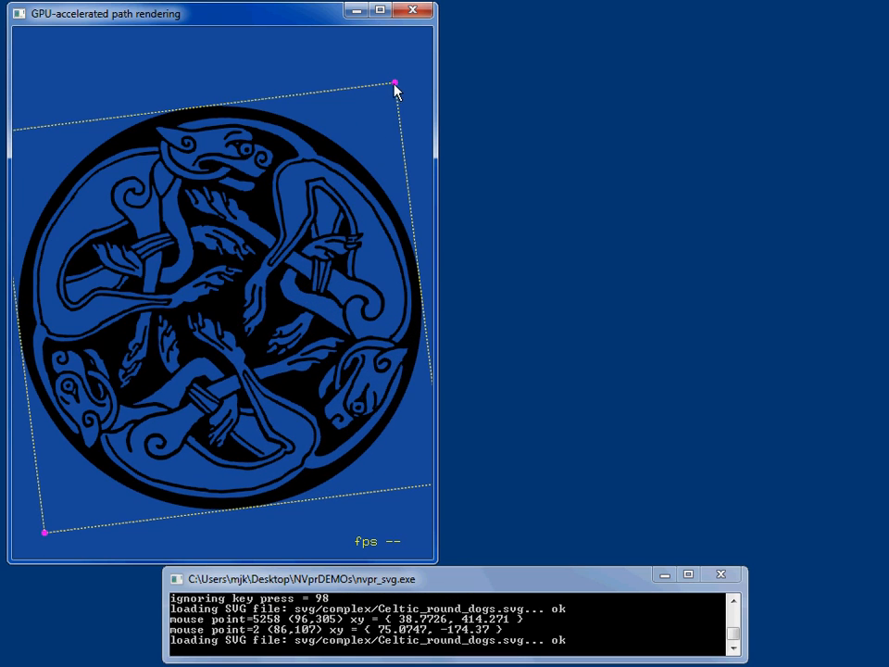
Step: Drag the warp corners to tilt the Celtic dogs into a steep perspective oval
left_click_drag(398, 83, 361, 100)
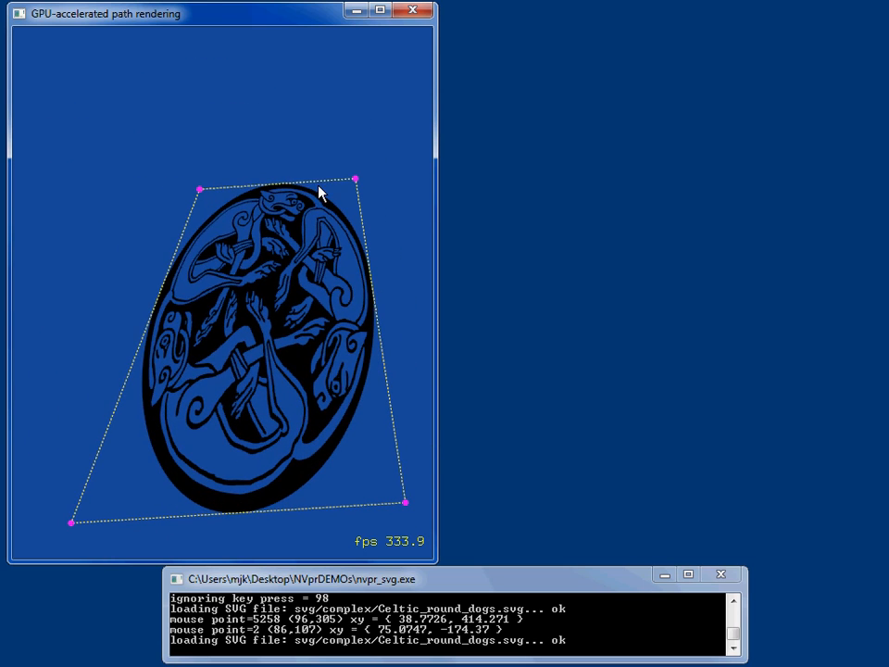
left_click_drag(356, 178, 322, 428)
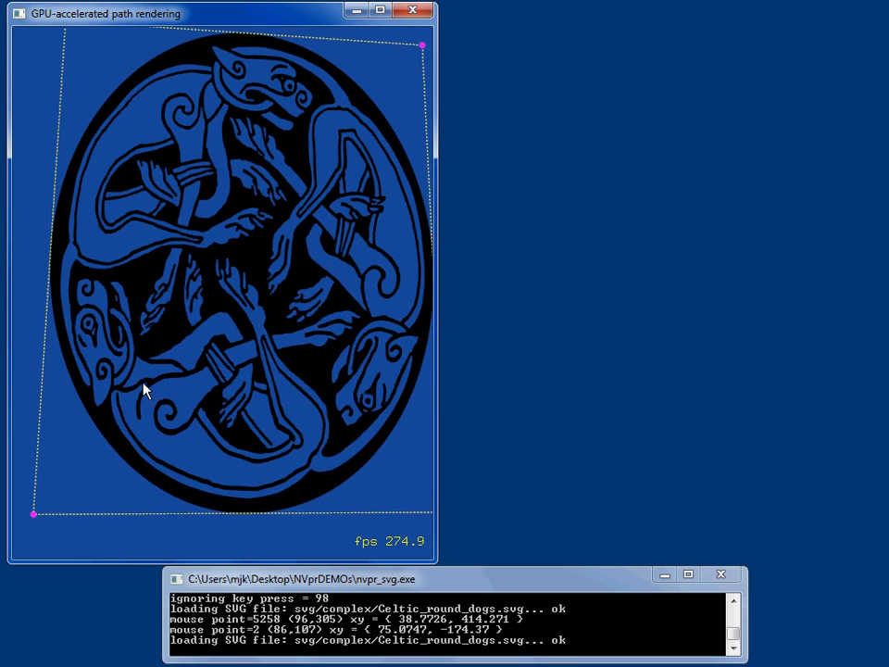
mouse_move(168, 382)
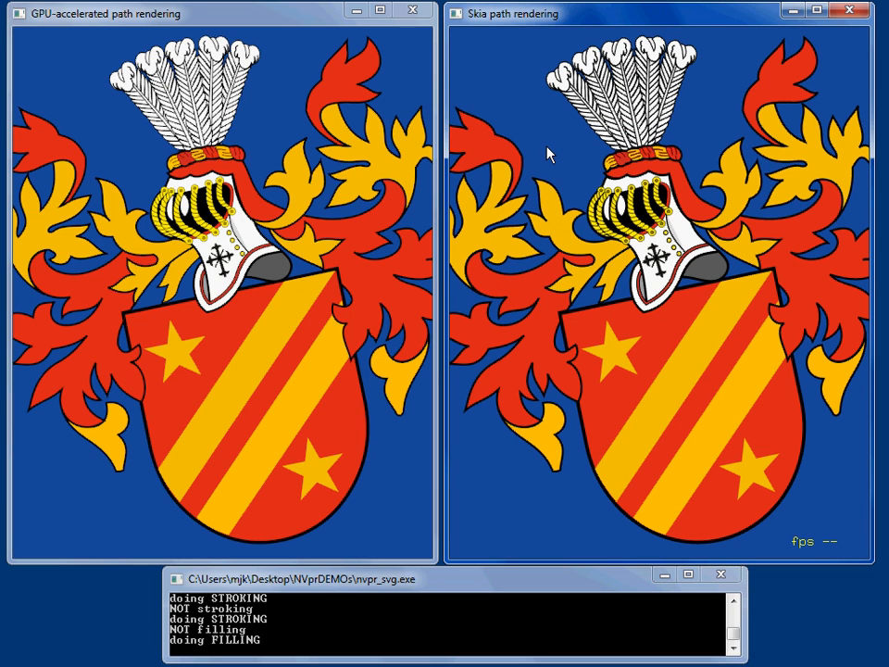
mouse_move(551, 137)
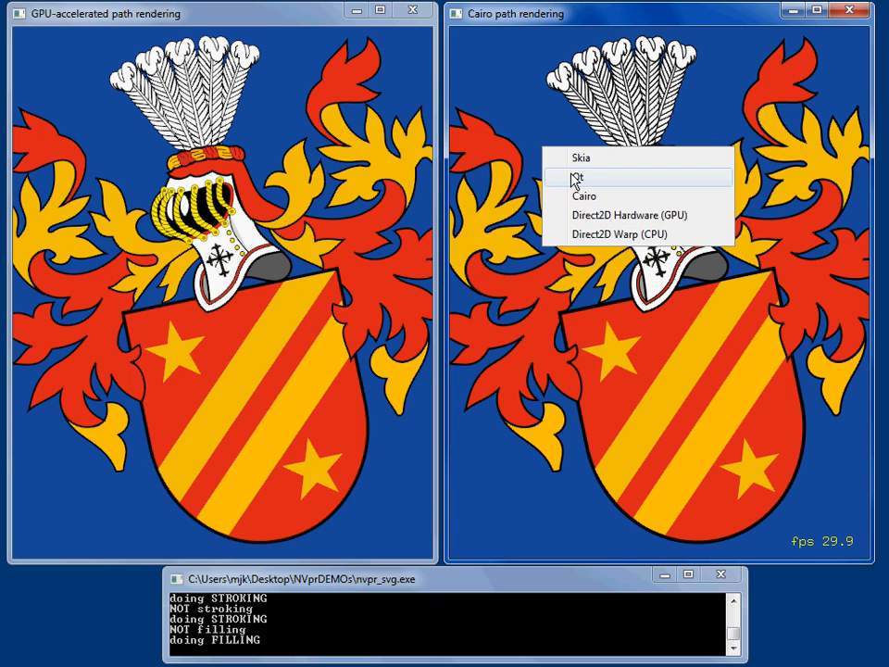
Step: Switch the coat-of-arms comparison window from Cairo to the Qt renderer
left_click(578, 178)
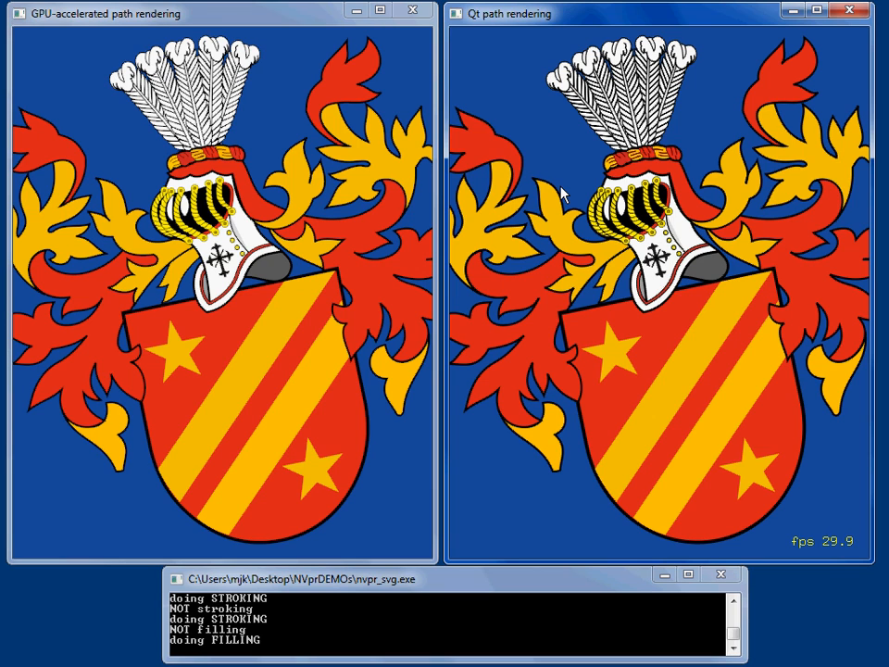